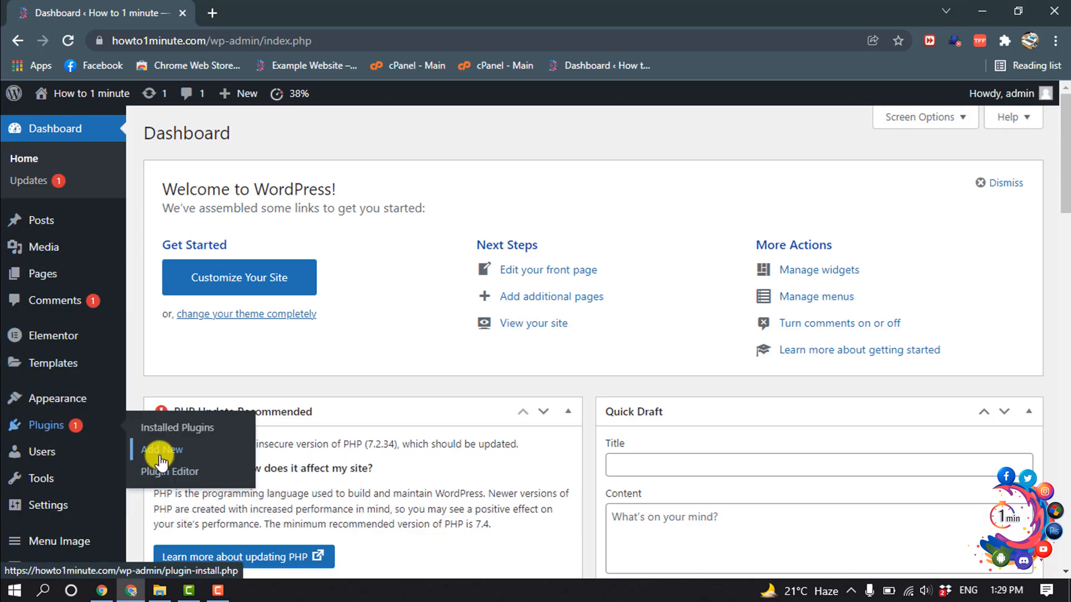
# - Search the plugin directory for 'ithemes' and install iThemes Security
pyautogui.click(161, 449)
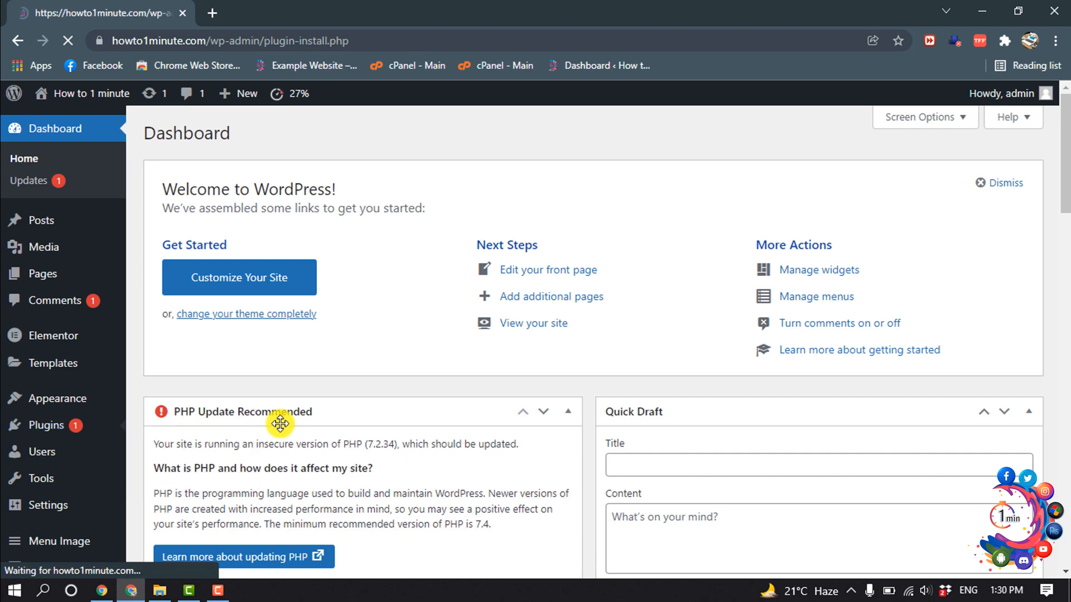
pyautogui.click(32, 421)
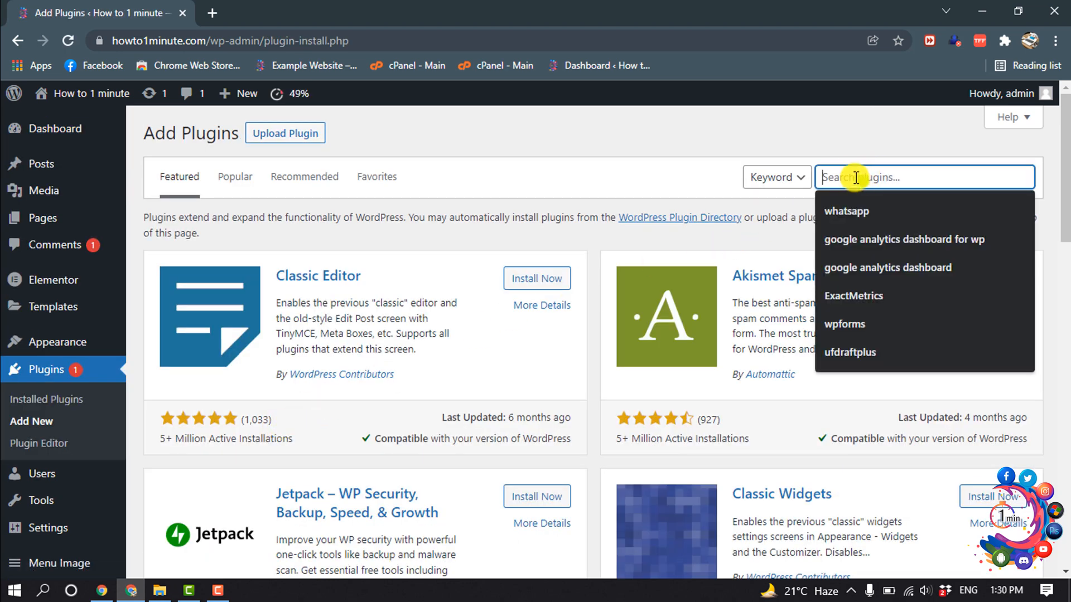
pyautogui.write('ithemes')
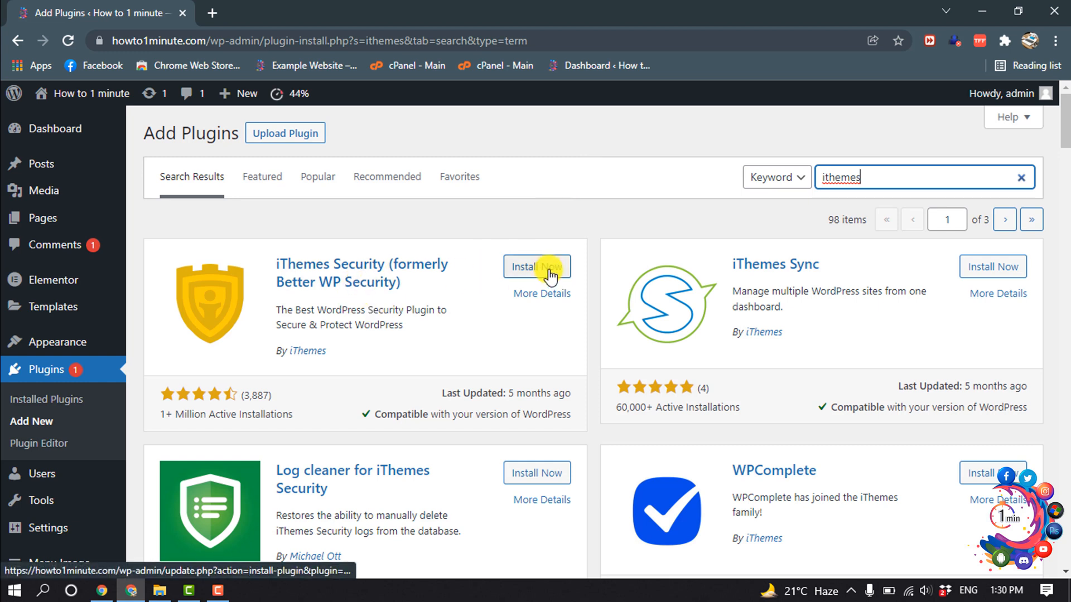
pyautogui.click(536, 266)
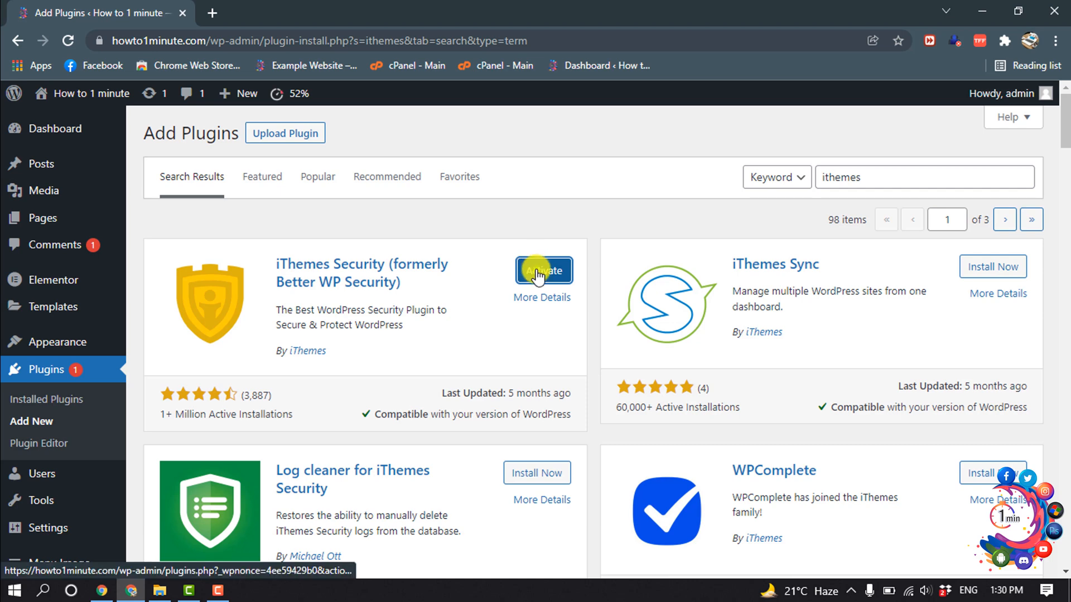
# - Activate the newly installed iThemes Security plugin
pyautogui.click(543, 270)
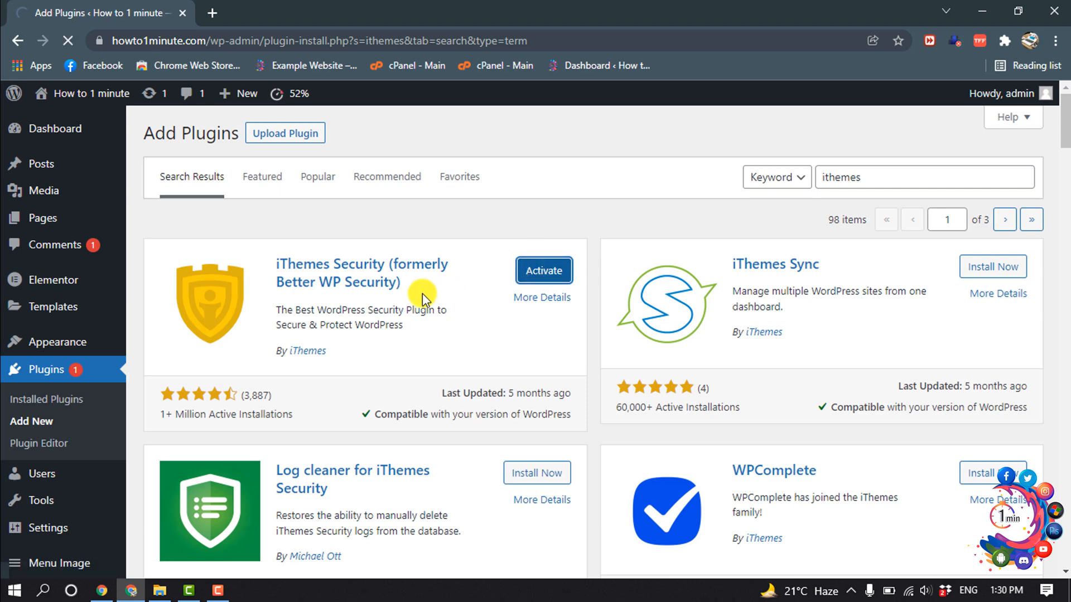
pyautogui.click(543, 270)
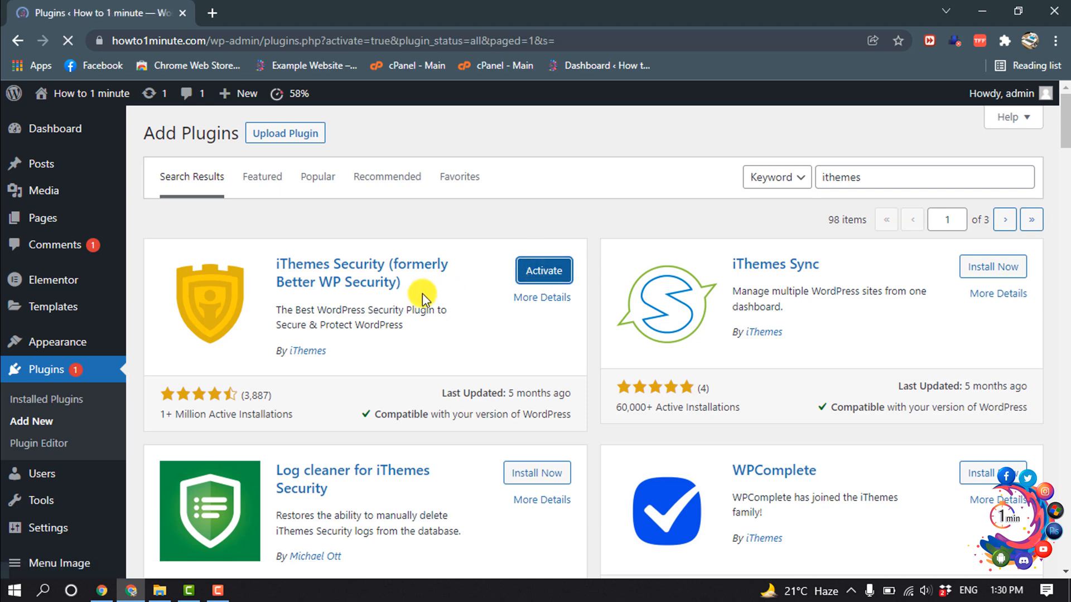
pyautogui.click(544, 270)
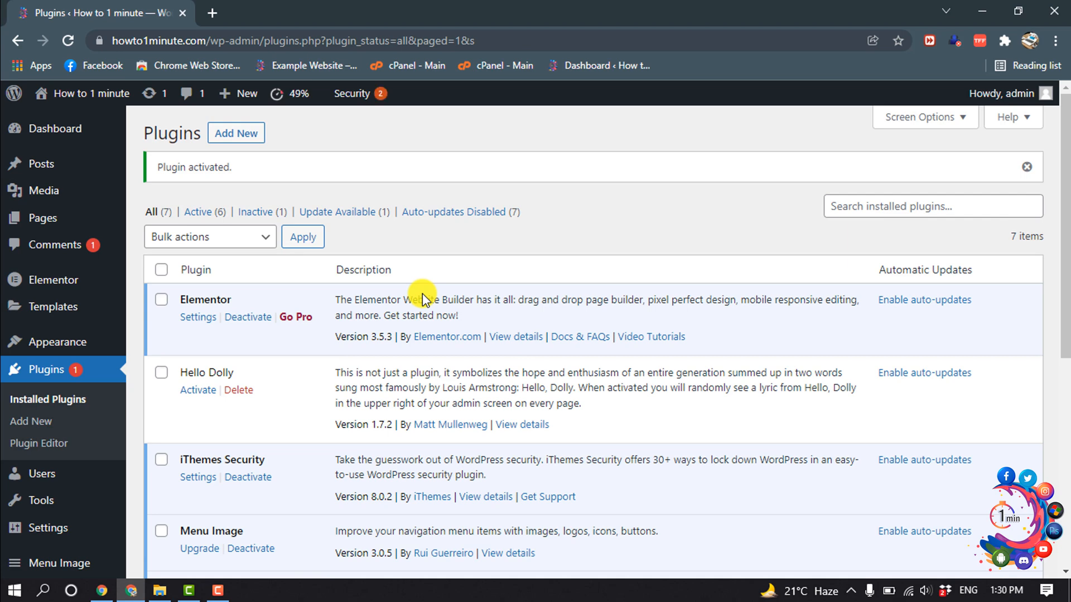
pyautogui.moveTo(48, 399)
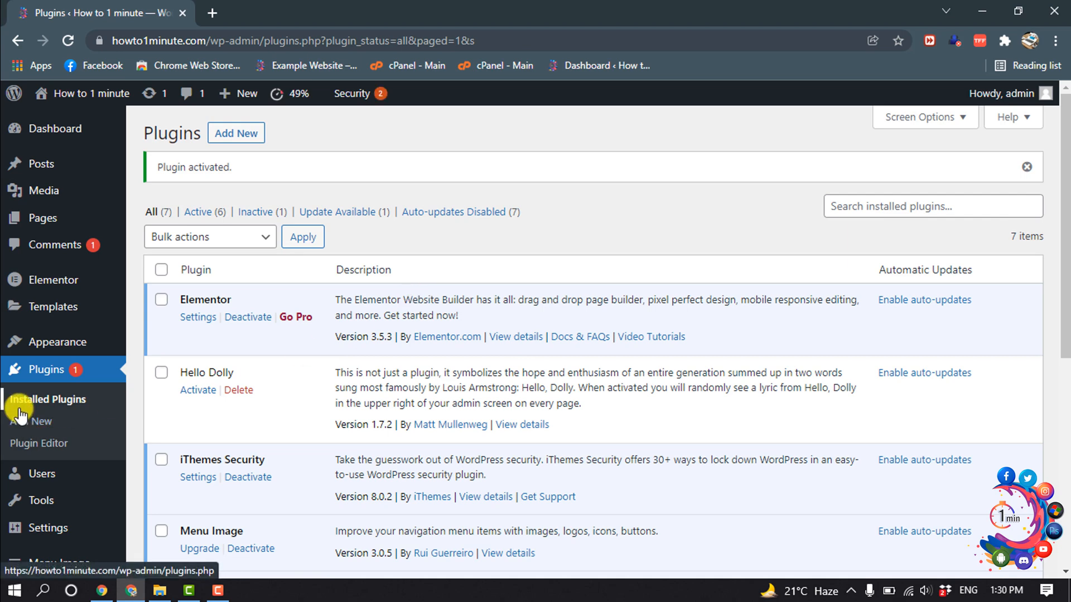
# - Scroll the admin sidebar down to reach the Security > Setup entry
pyautogui.scroll(-3)
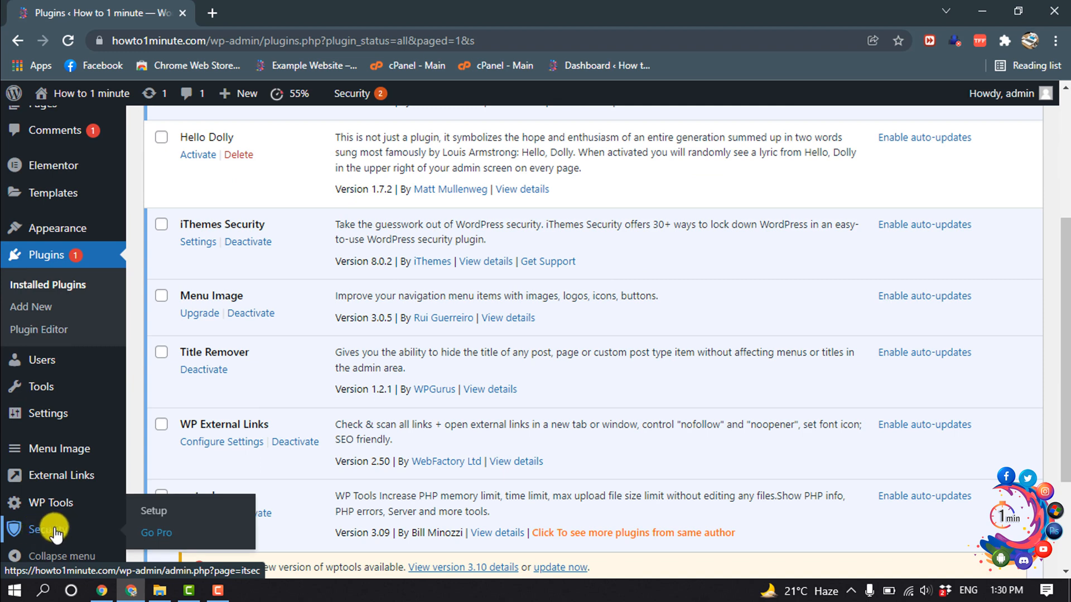
pyautogui.moveTo(147, 513)
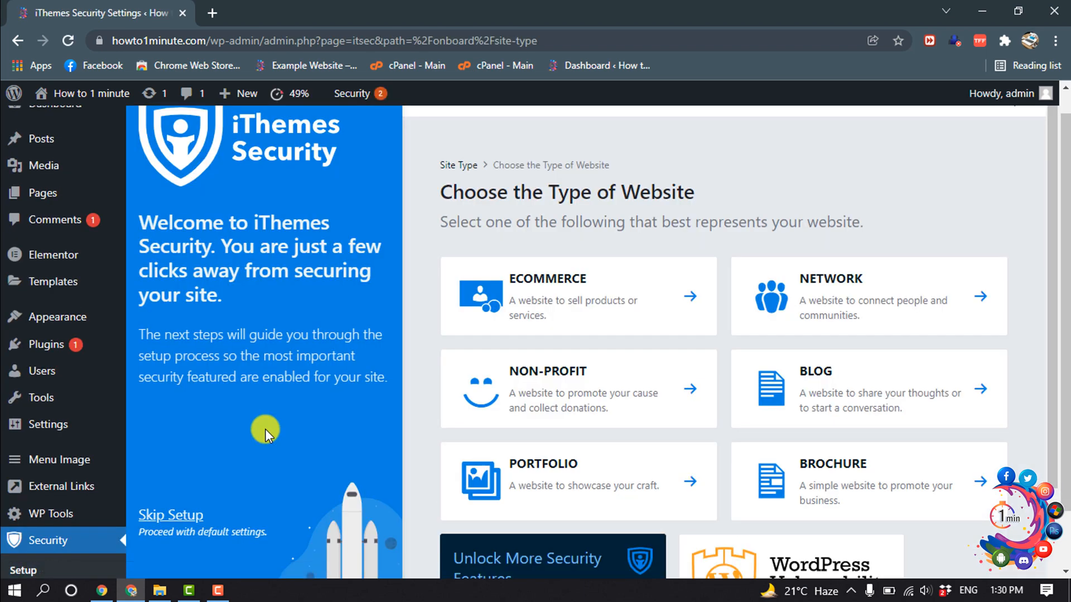
pyautogui.moveTo(479, 218)
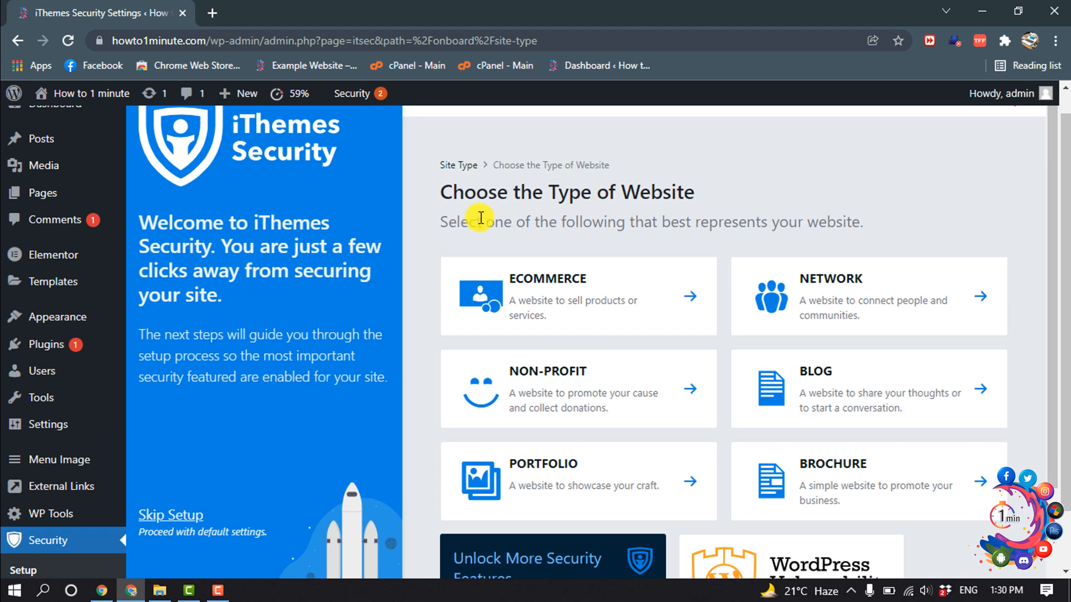
pyautogui.moveTo(643, 211)
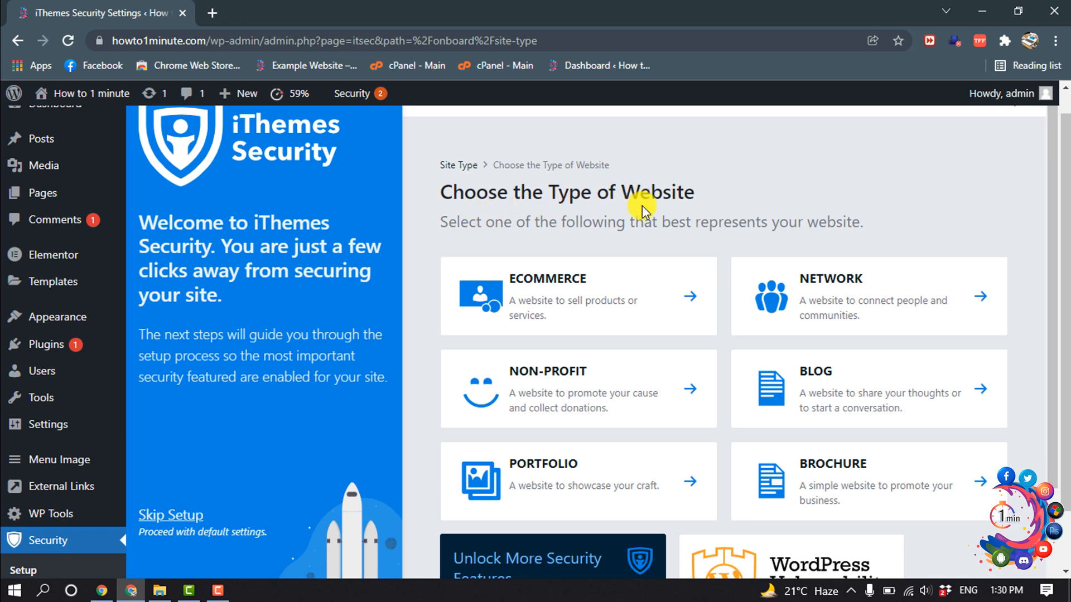
pyautogui.moveTo(676, 269)
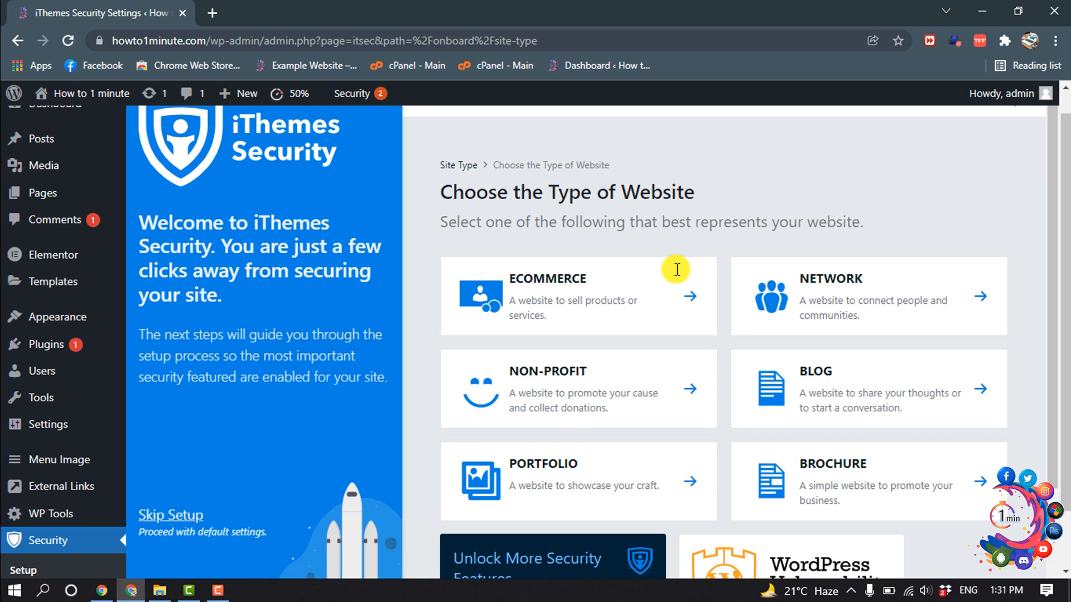
# - Choose Portfolio as site type, mark it as my own site, enforce the password policy, and continue
pyautogui.rightClick(528, 487)
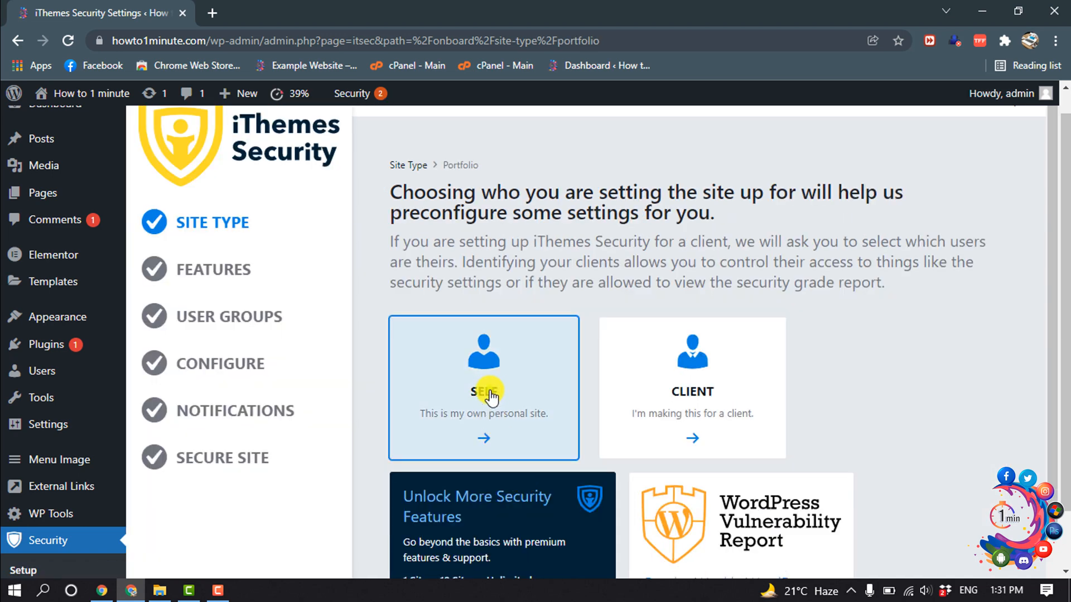
pyautogui.click(483, 387)
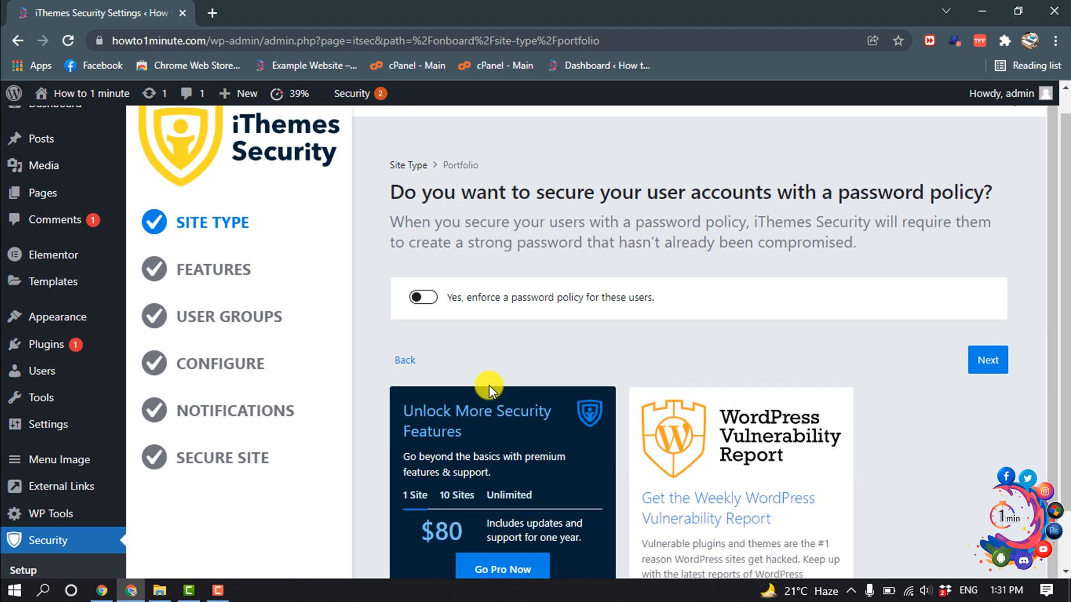
pyautogui.click(423, 297)
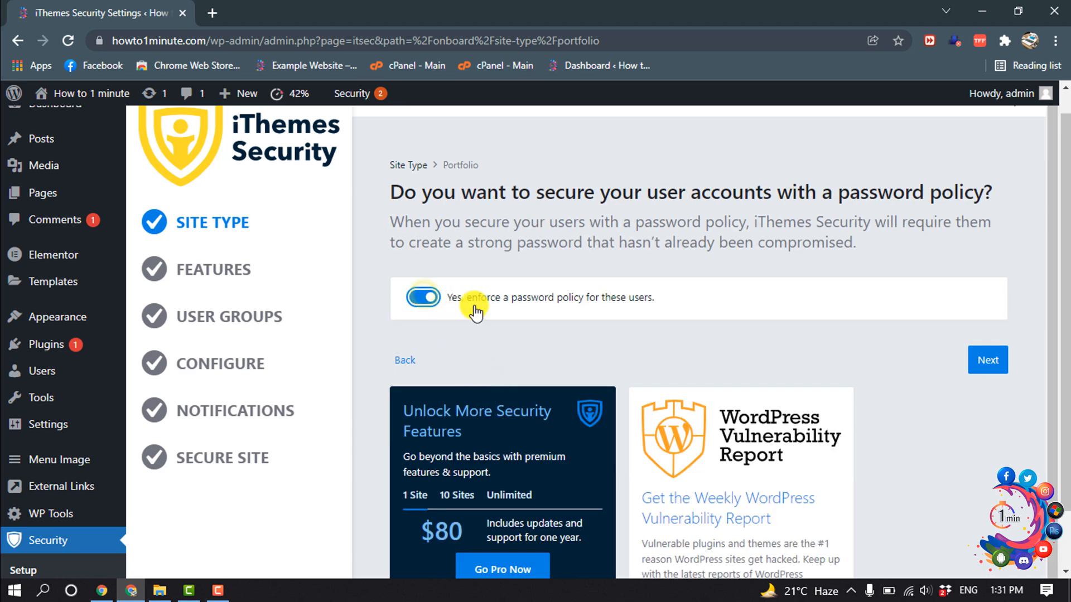
pyautogui.click(421, 296)
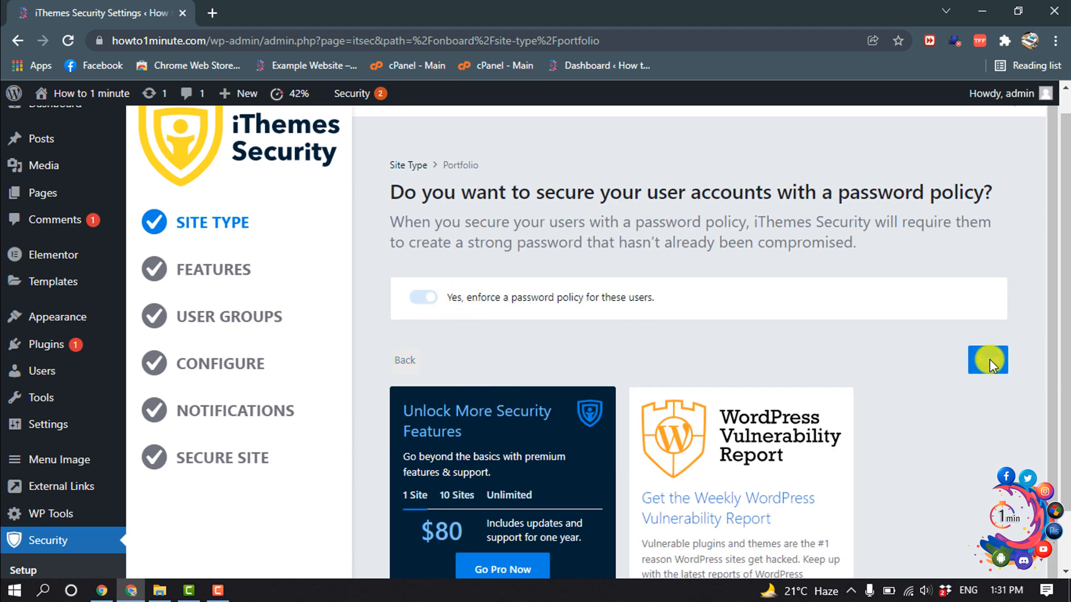
pyautogui.click(987, 361)
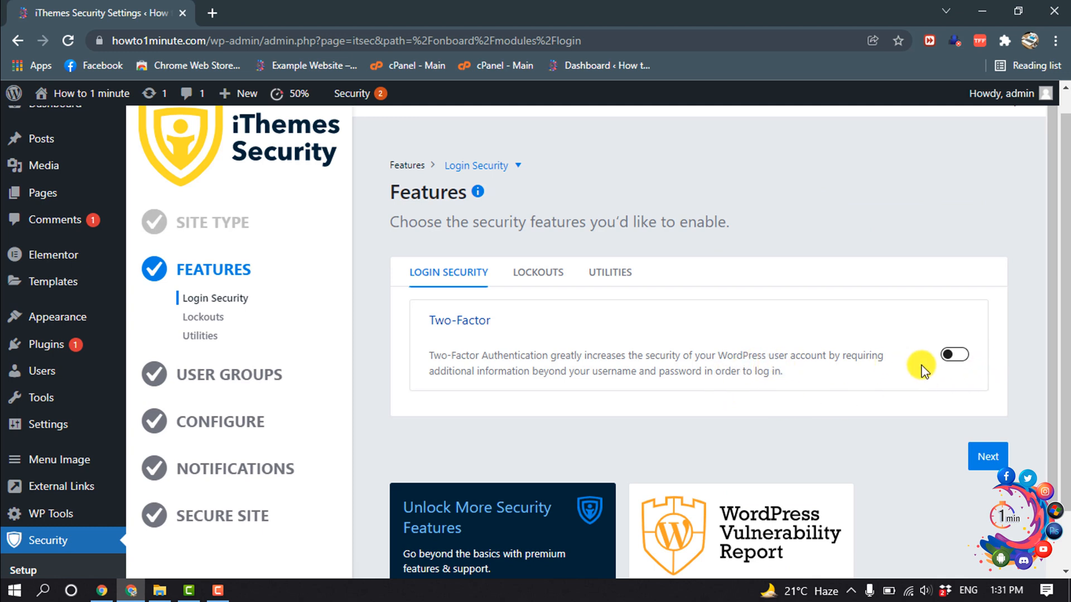
# - Turn on Two-Factor and Local Brute Force protection, then continue past Utilities to User Groups
pyautogui.click(954, 355)
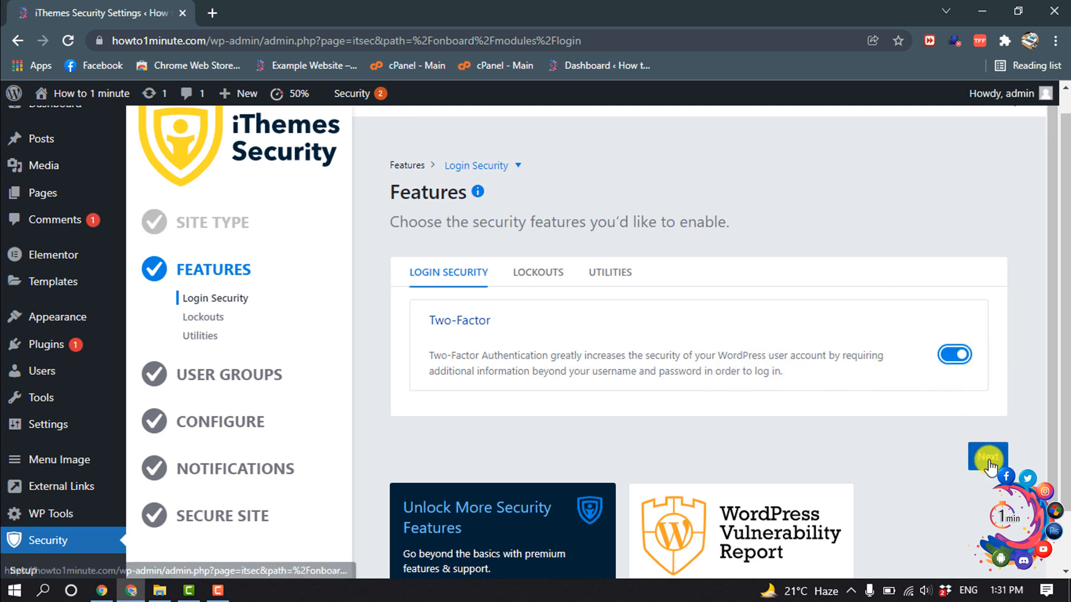
pyautogui.click(538, 272)
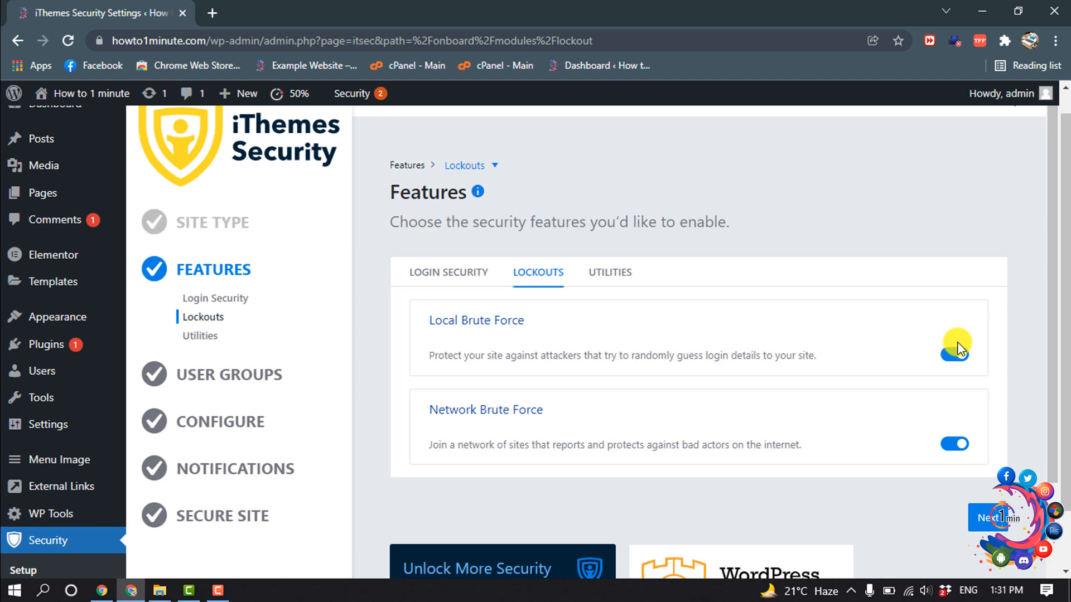
pyautogui.click(610, 272)
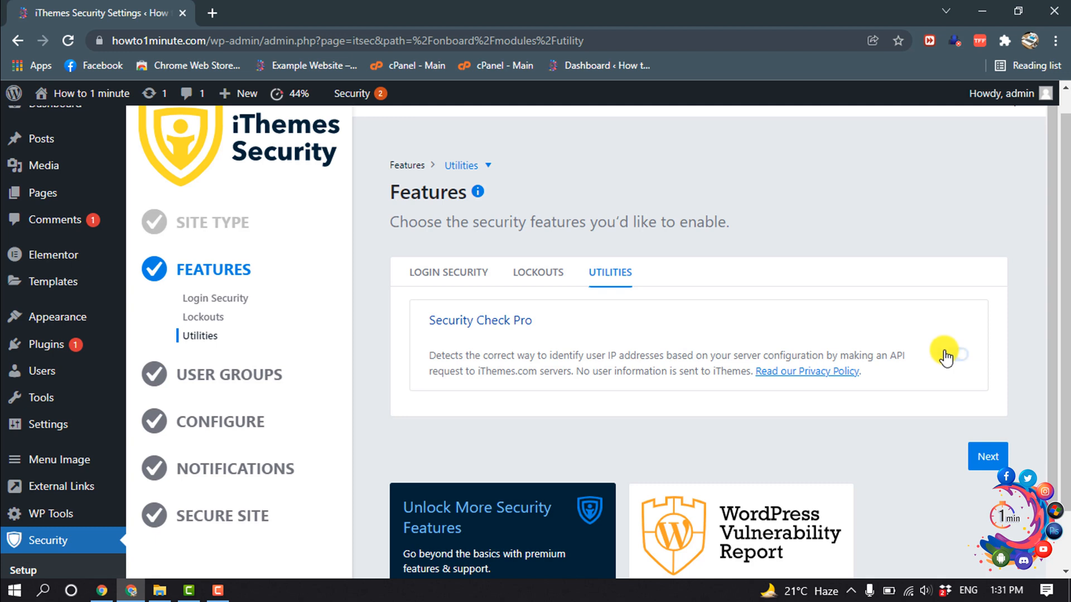
pyautogui.click(987, 456)
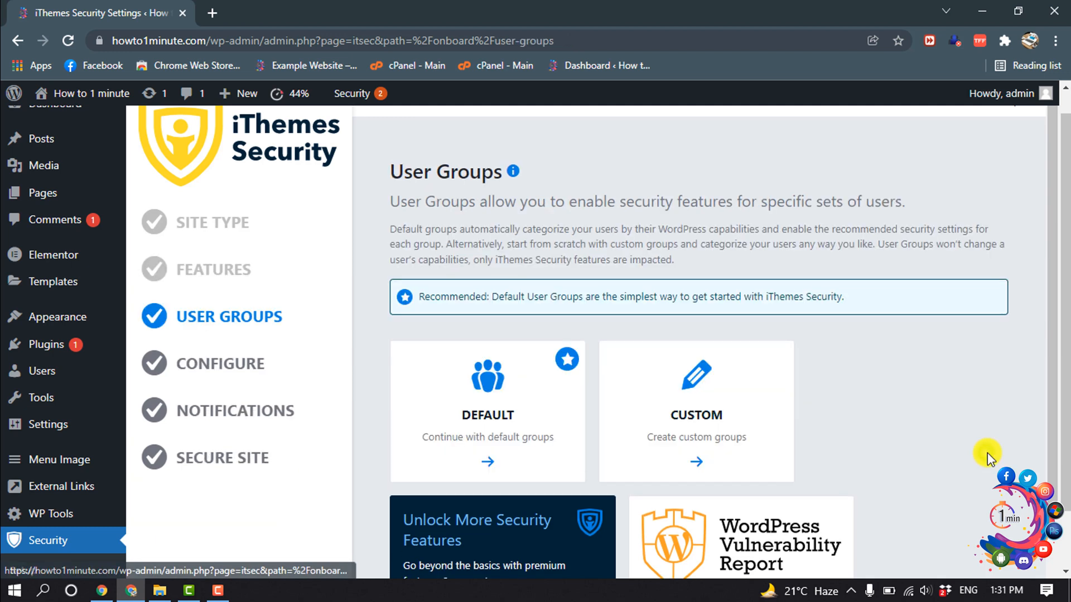
pyautogui.moveTo(970, 402)
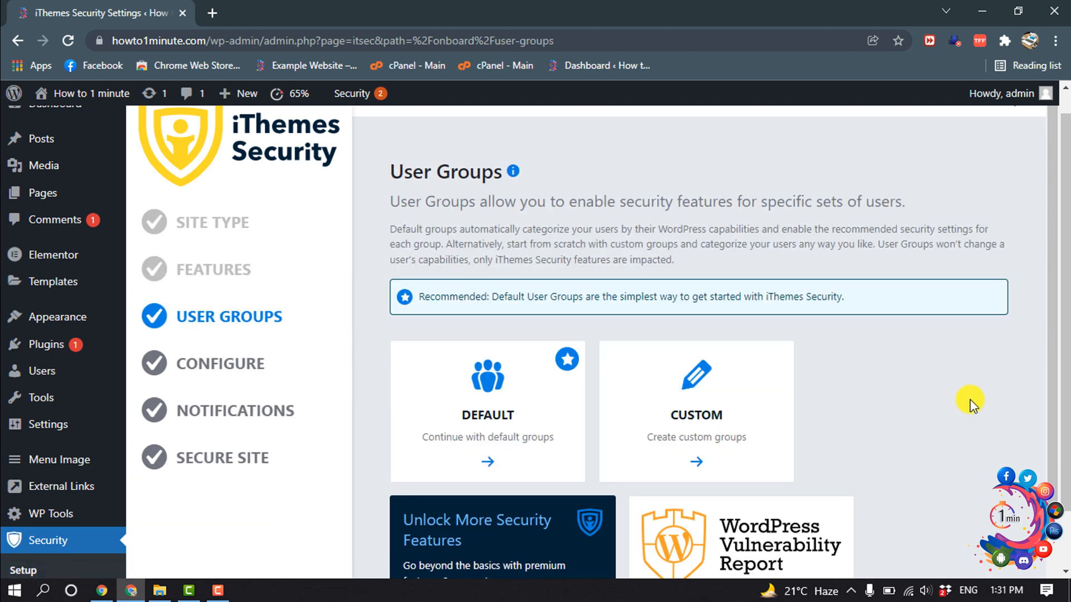
pyautogui.moveTo(553, 220)
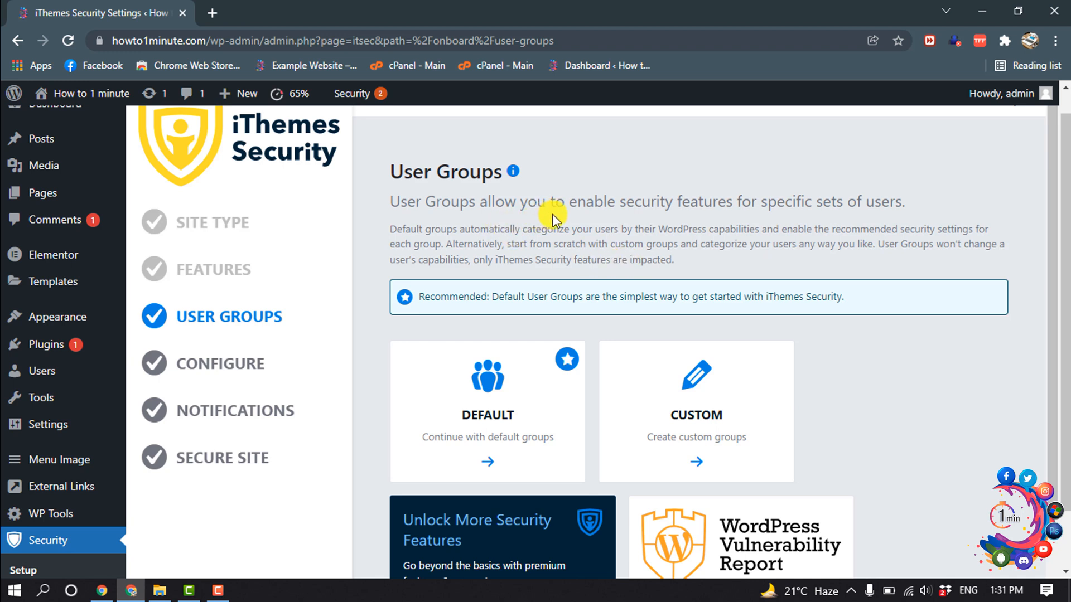
pyautogui.moveTo(844, 211)
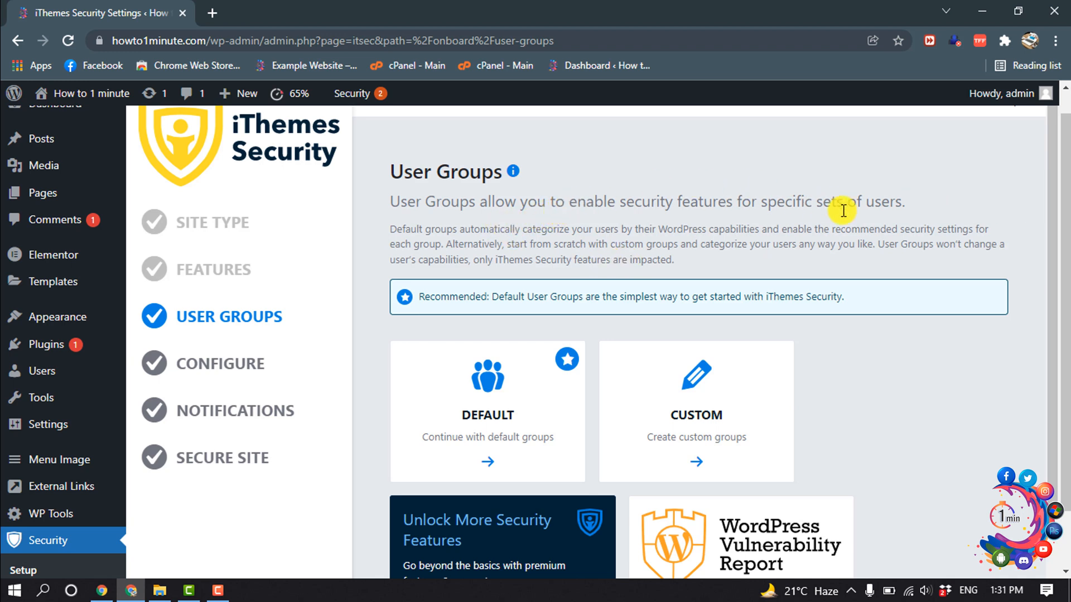
pyautogui.moveTo(696, 412)
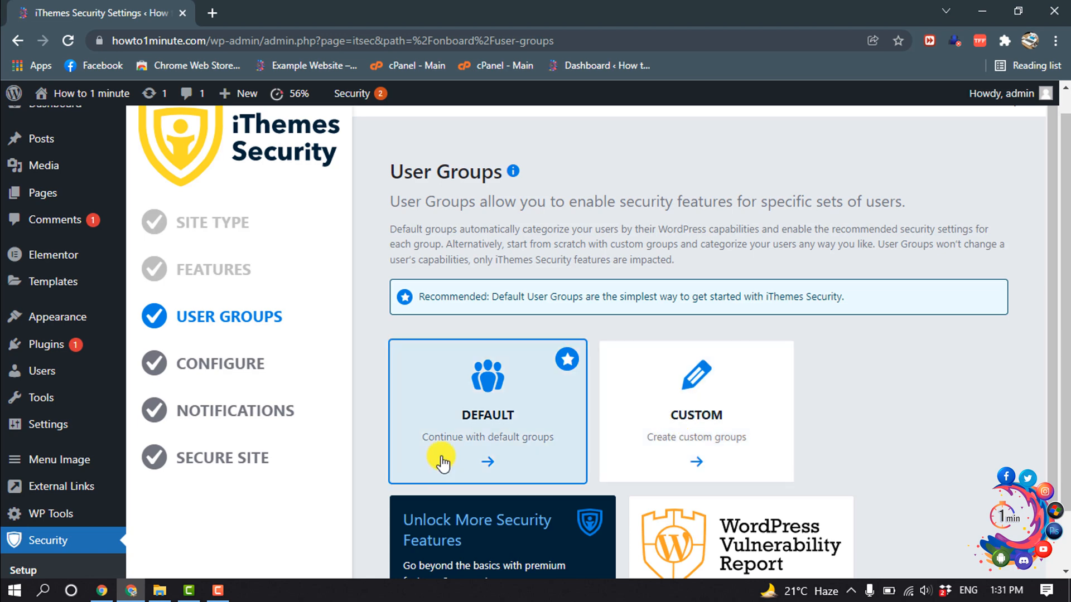
# - Select the default user groups, review the Administrators features, and advance to Configure
pyautogui.click(488, 462)
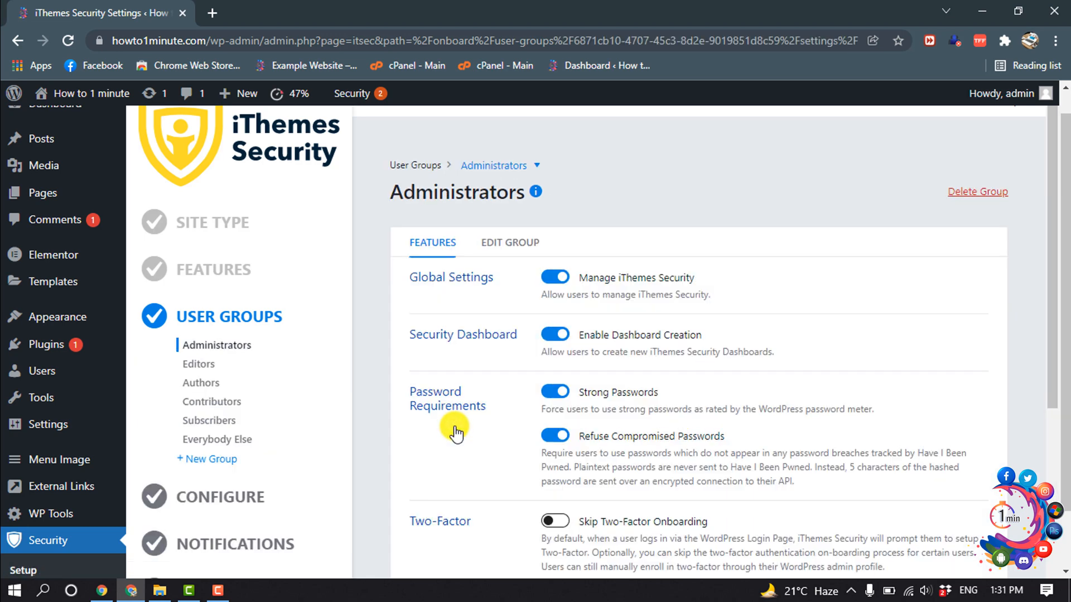
pyautogui.scroll(-3)
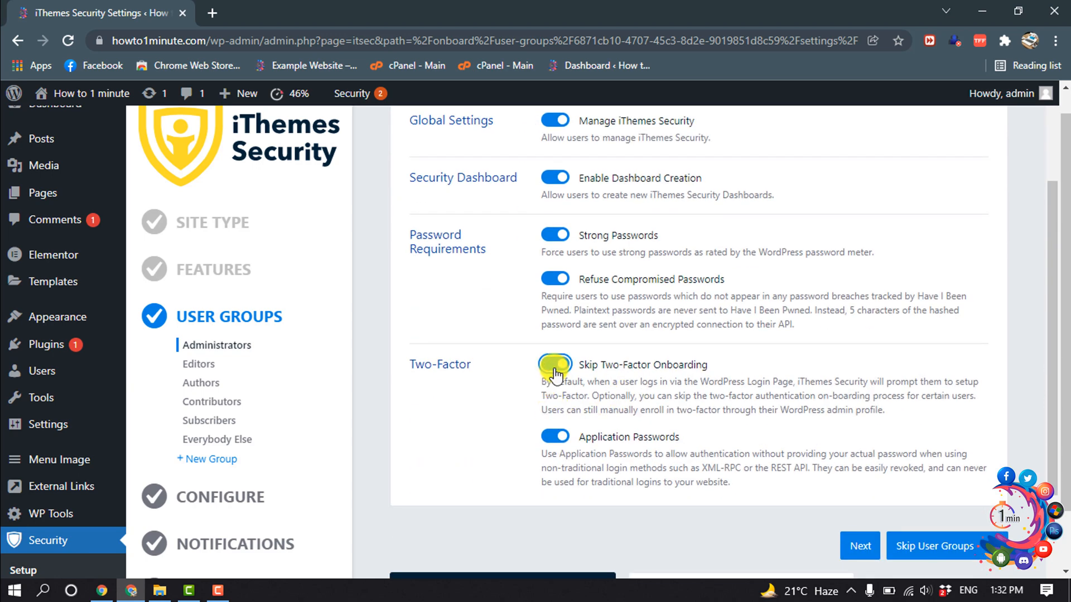
pyautogui.click(935, 545)
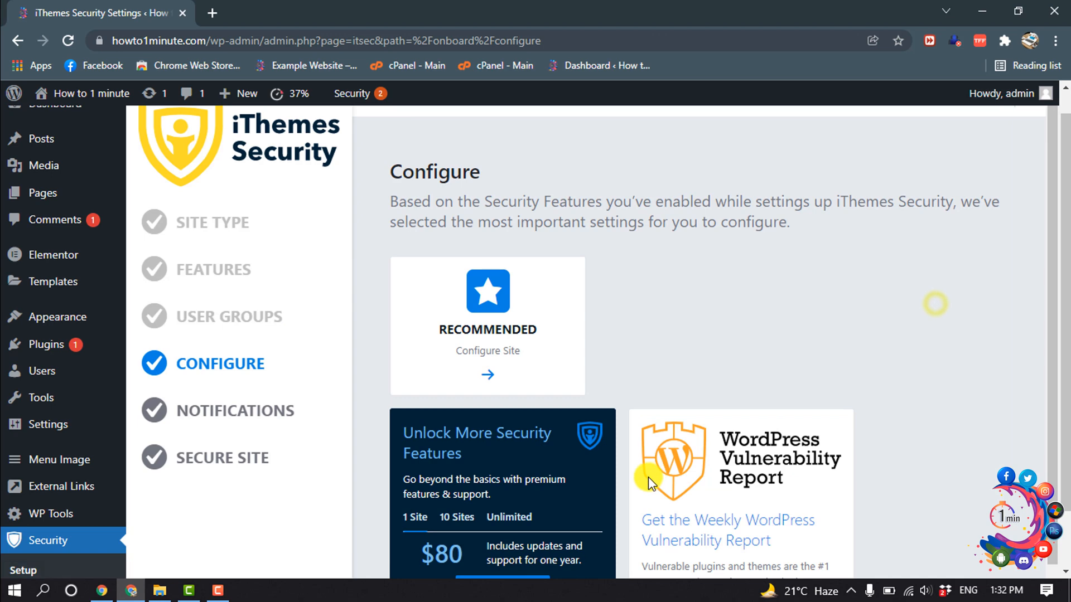
pyautogui.moveTo(488, 335)
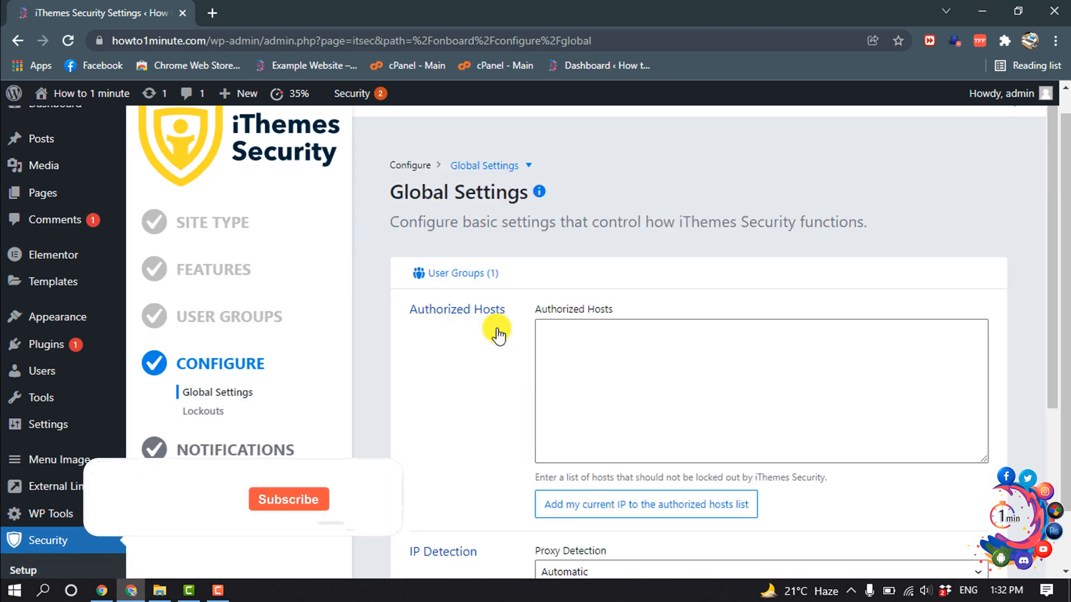
pyautogui.scroll(-3)
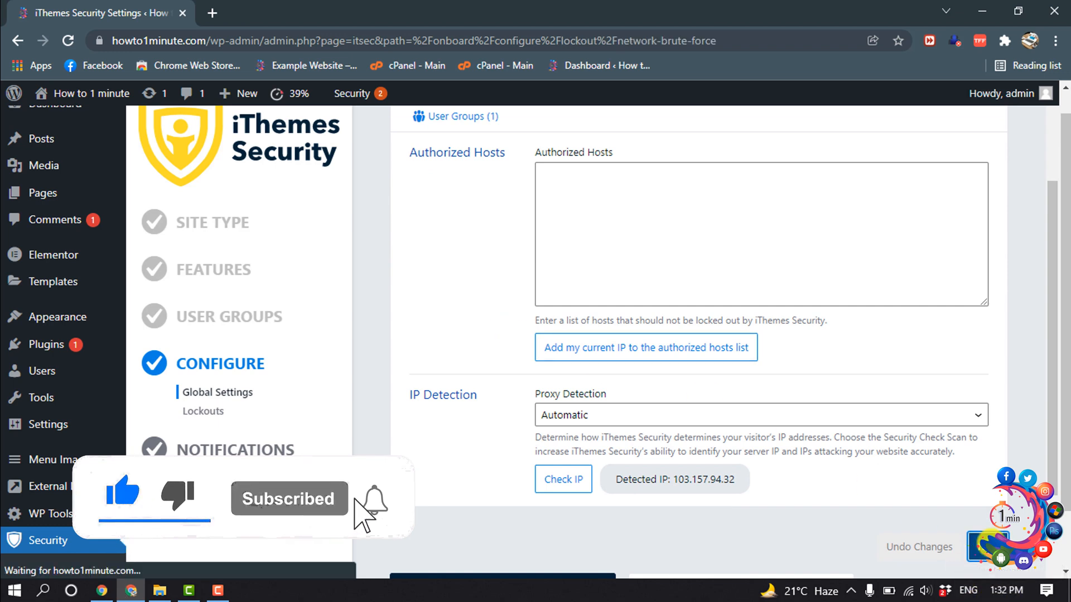
pyautogui.click(203, 412)
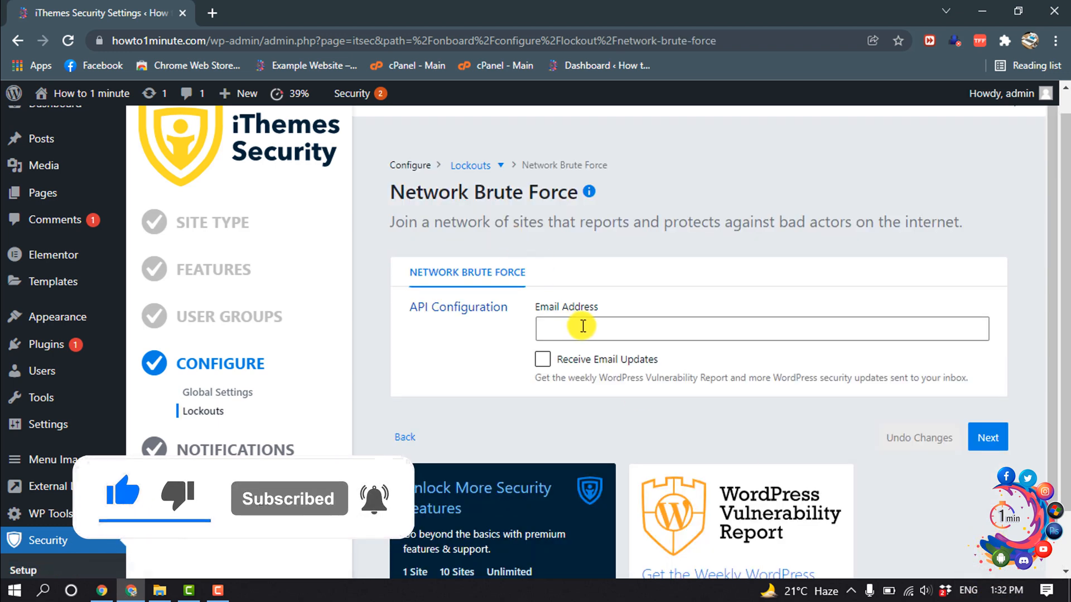
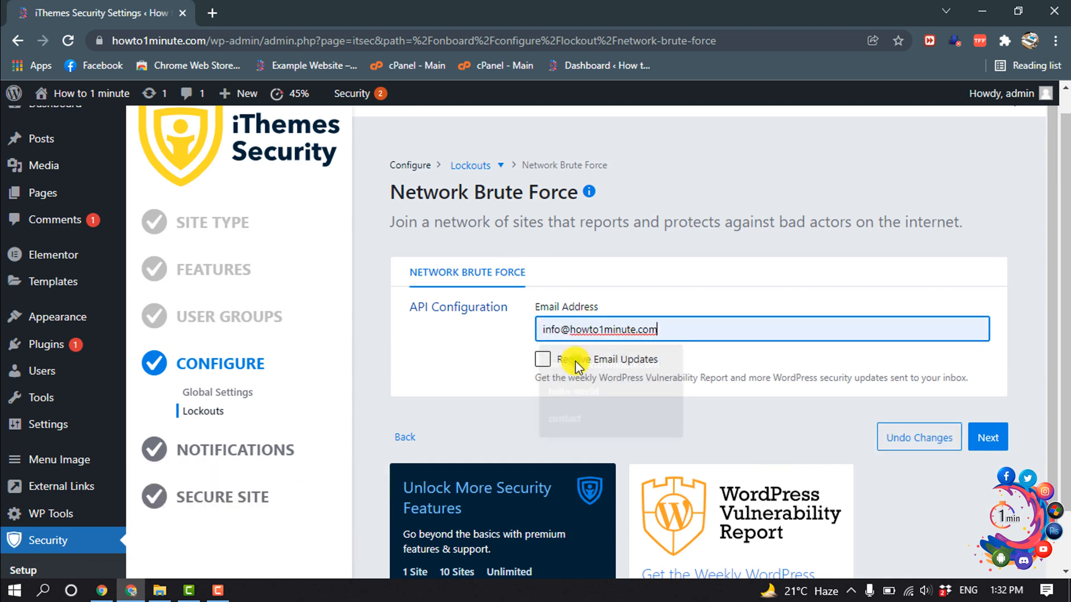
pyautogui.click(986, 438)
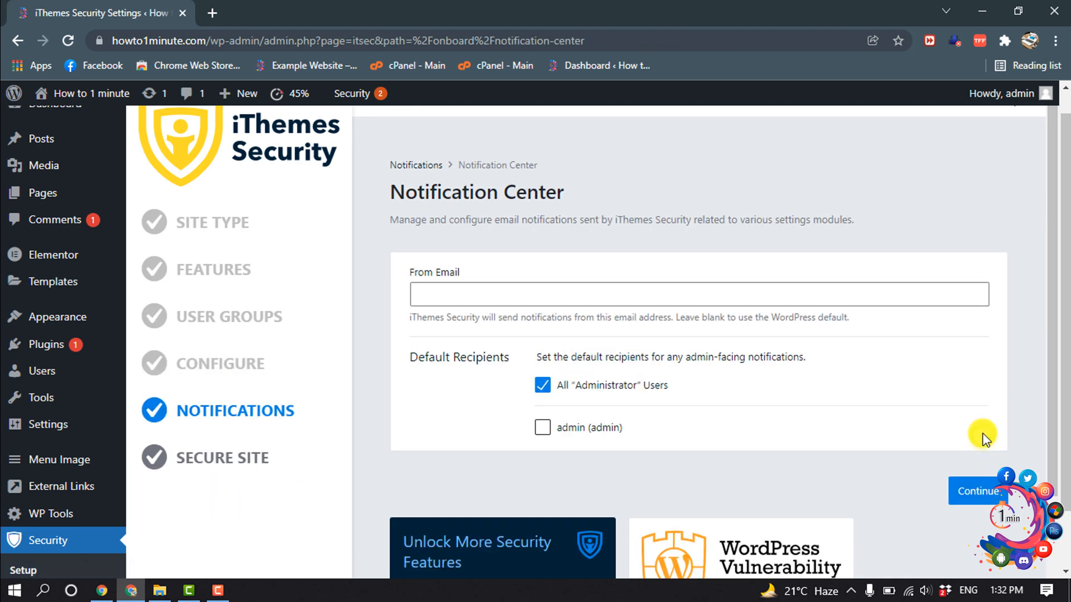
# - Keep the default notification recipients and finish setup with Secure Site
pyautogui.click(977, 491)
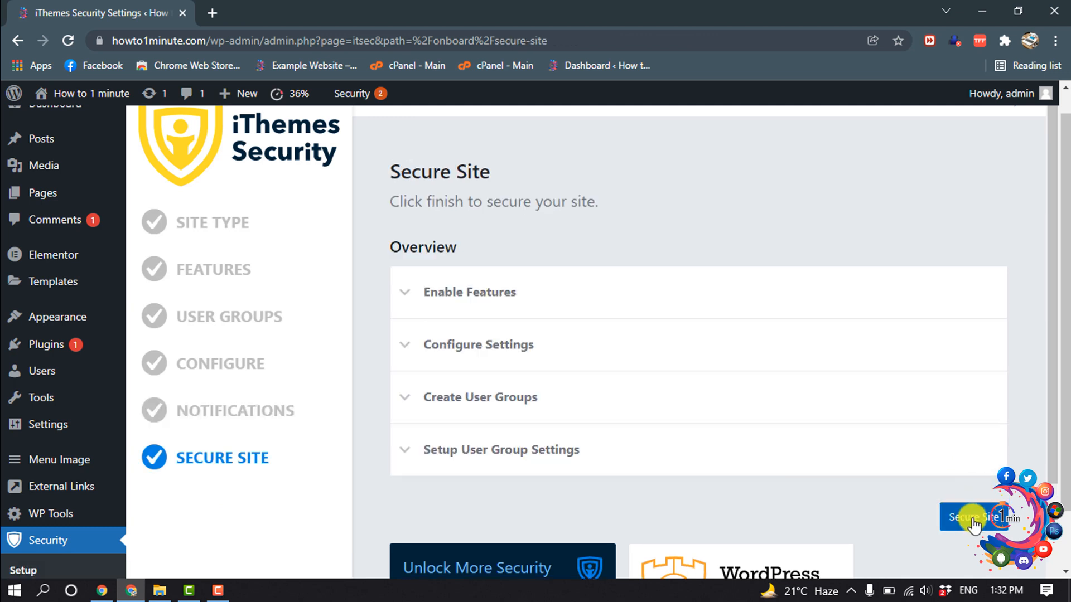
pyautogui.click(969, 517)
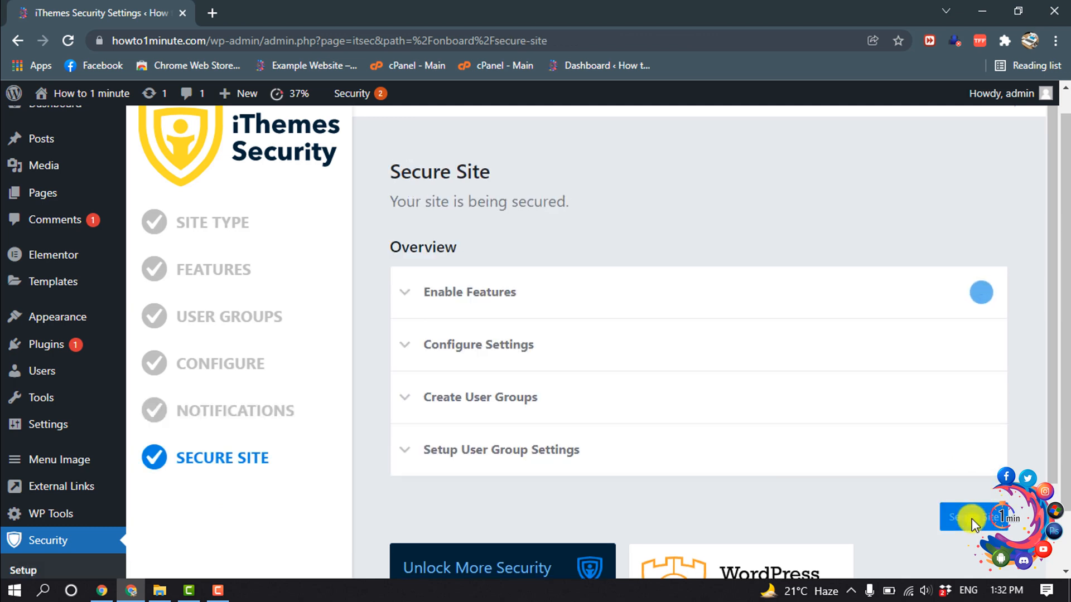
pyautogui.click(970, 517)
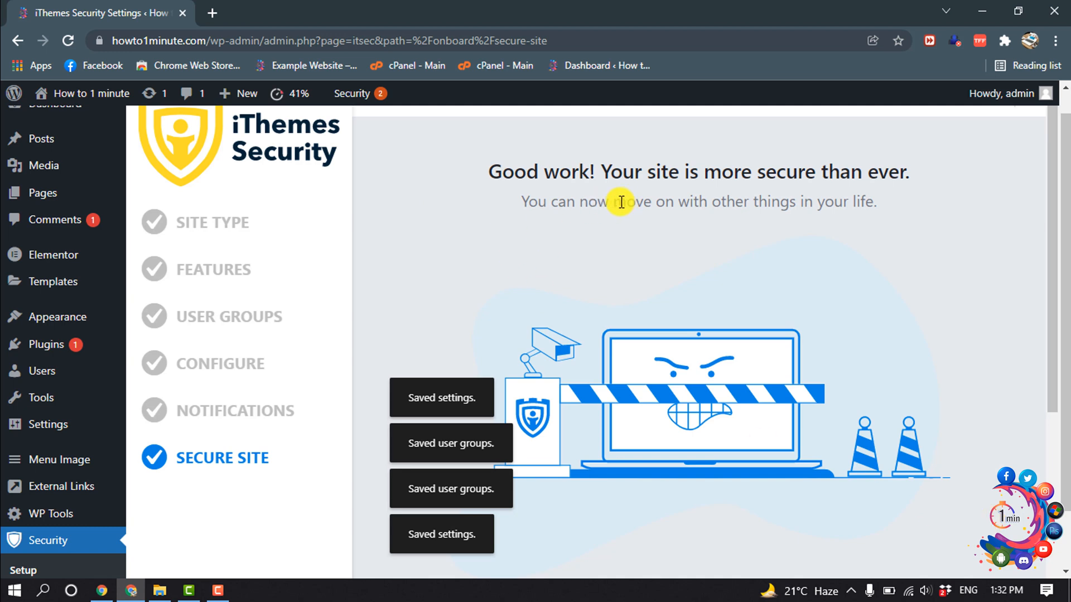
pyautogui.moveTo(662, 178)
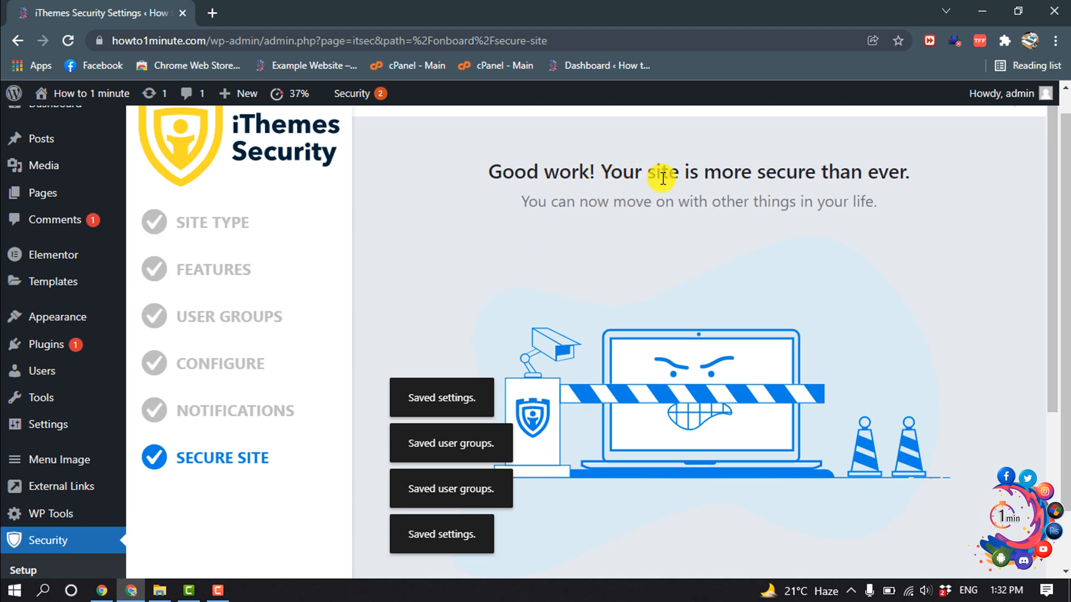